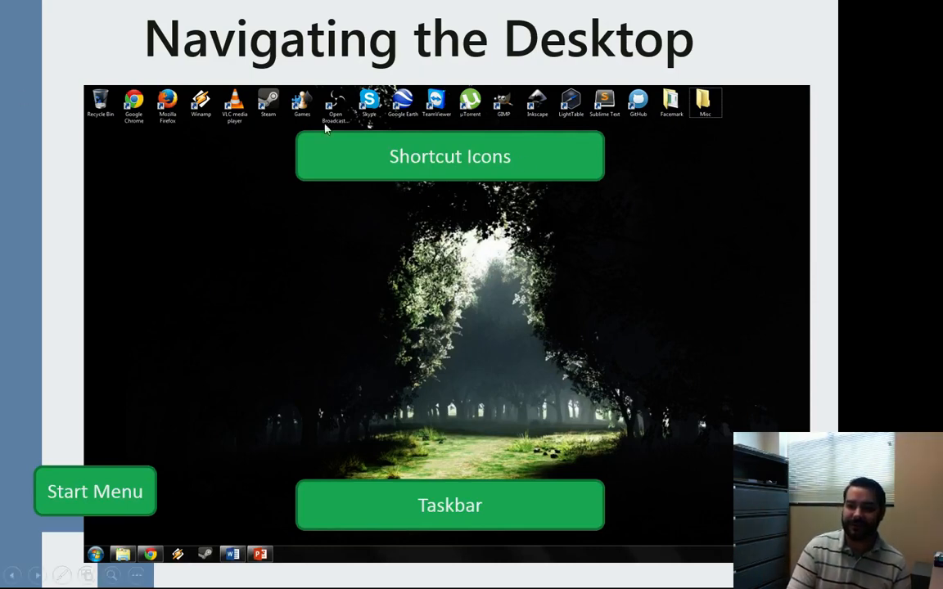
{"action": "mouse_move", "coordinate": [662, 151]}
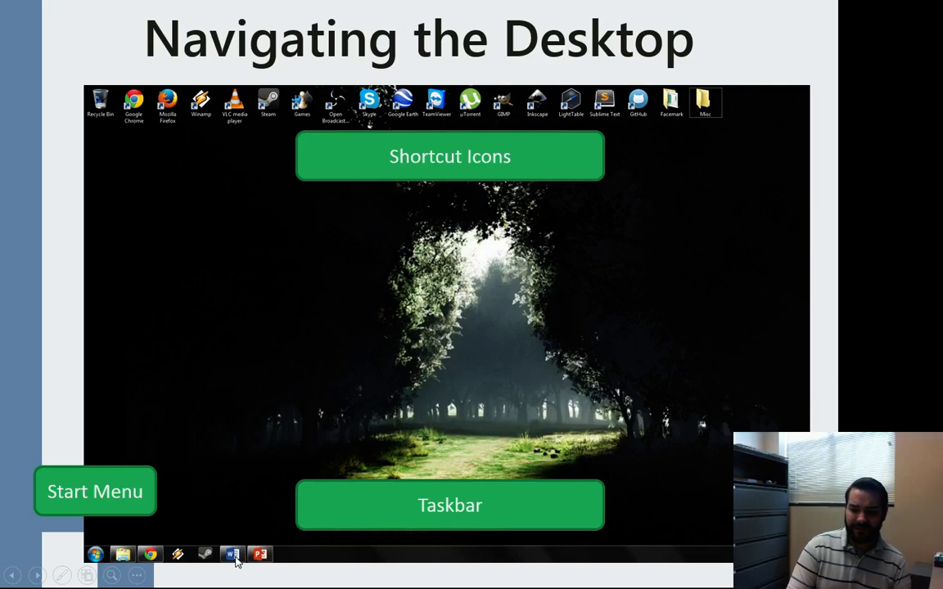
{"action": "mouse_move", "coordinate": [262, 567]}
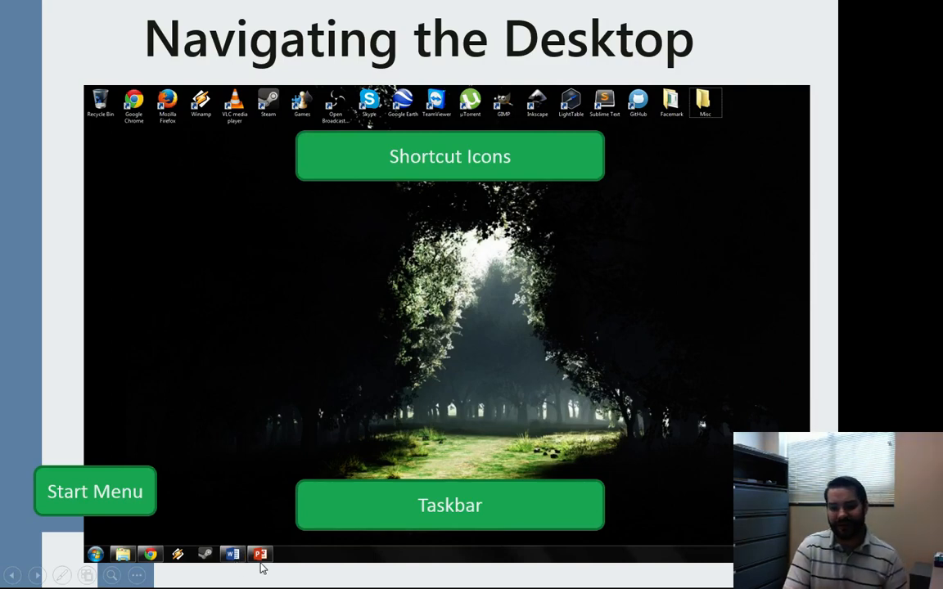
{"action": "mouse_move", "coordinate": [155, 565]}
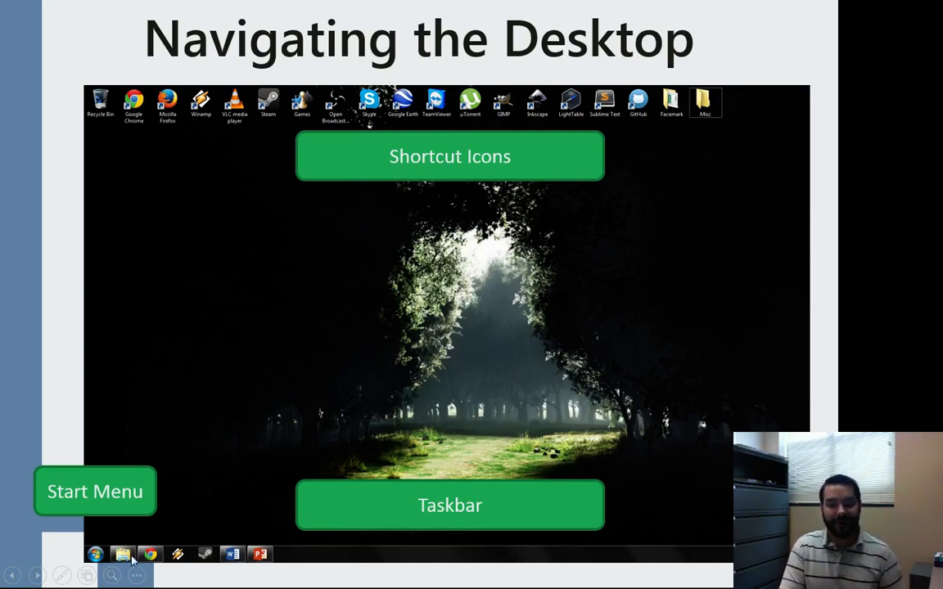
{"action": "mouse_move", "coordinate": [190, 563]}
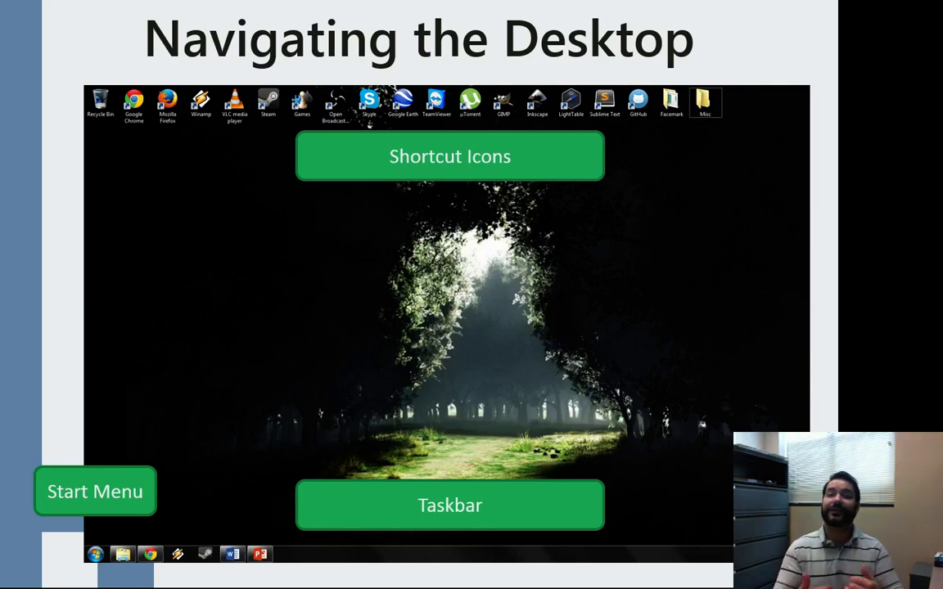
{"action": "mouse_move", "coordinate": [478, 557]}
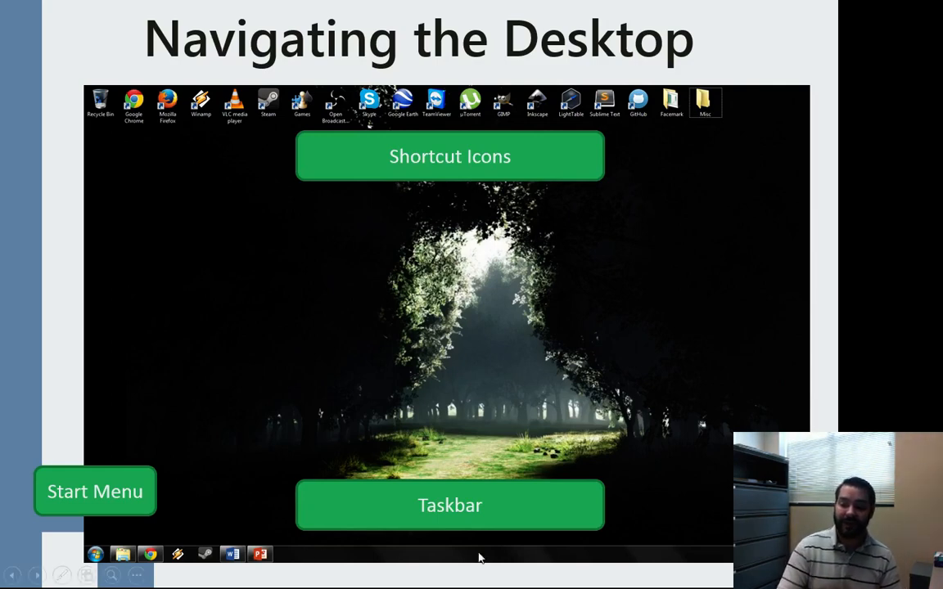
{"action": "mouse_move", "coordinate": [625, 488]}
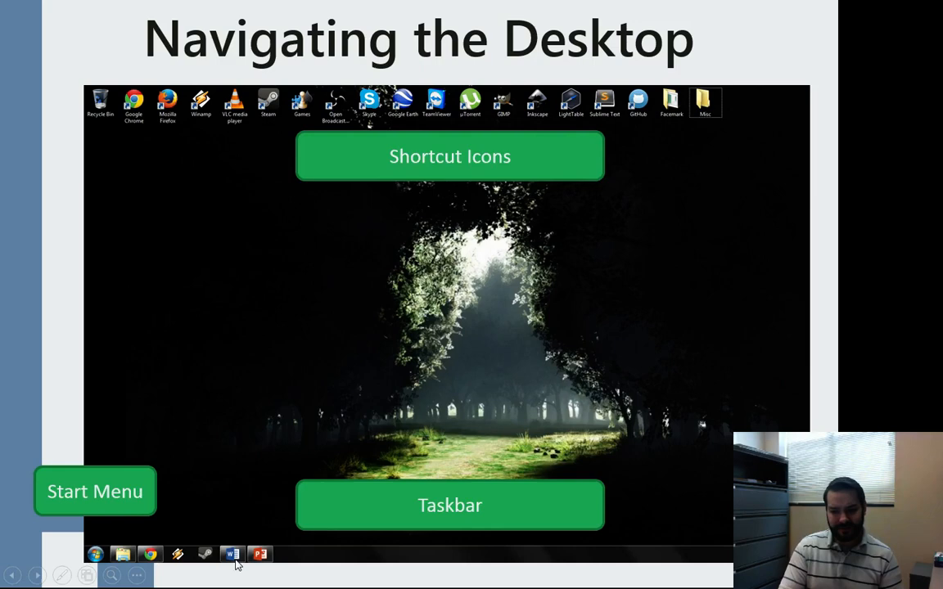
{"action": "mouse_move", "coordinate": [178, 566]}
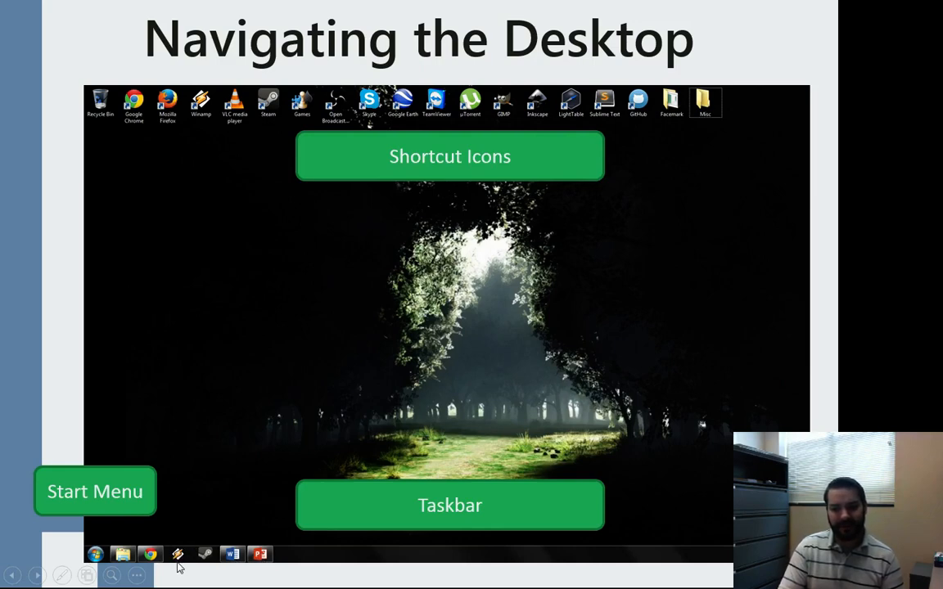
{"action": "mouse_move", "coordinate": [209, 556]}
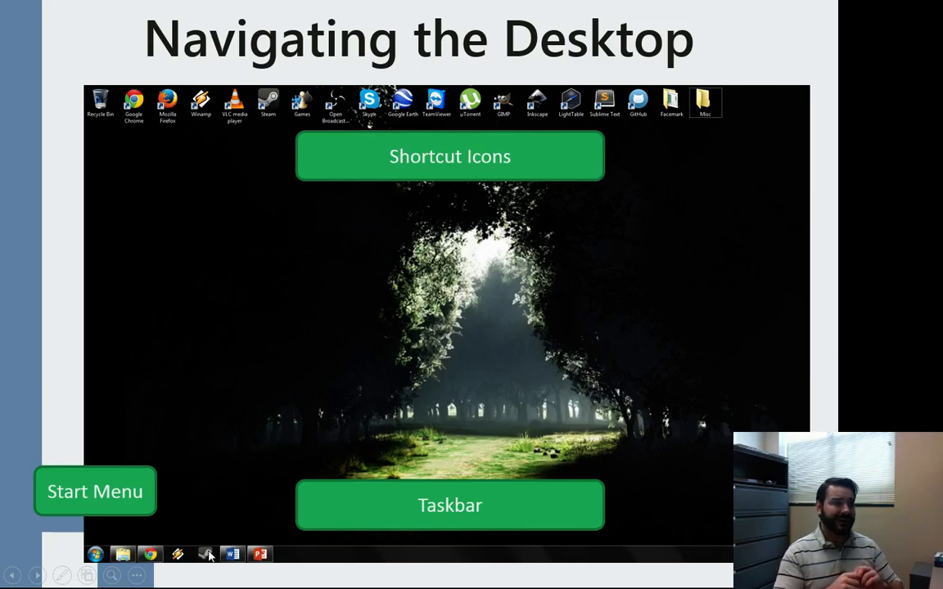
{"action": "mouse_move", "coordinate": [210, 557]}
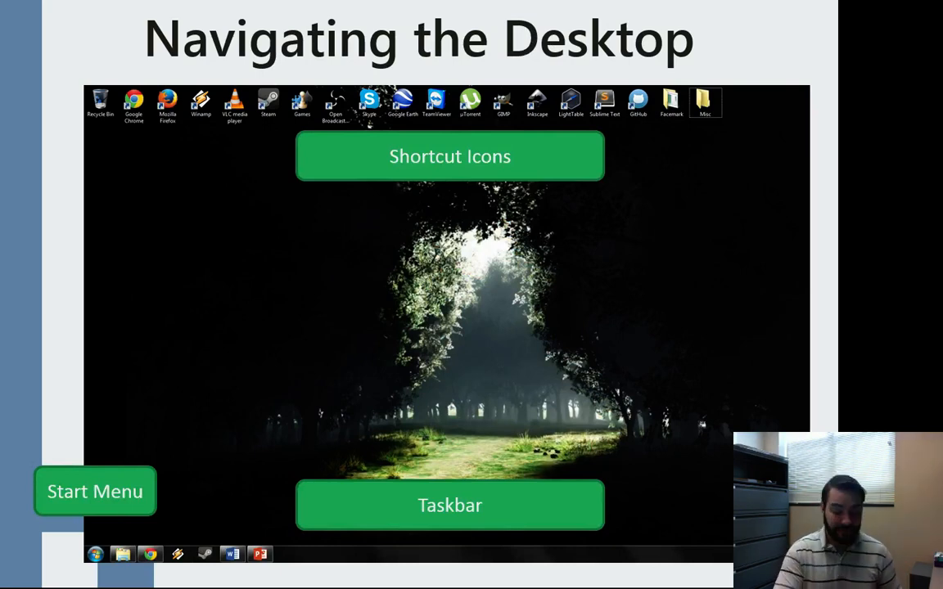
Step: Advance the slideshow from desktop navigation to the Windows 8 Start screen slide
{"action": "key", "text": "Right"}
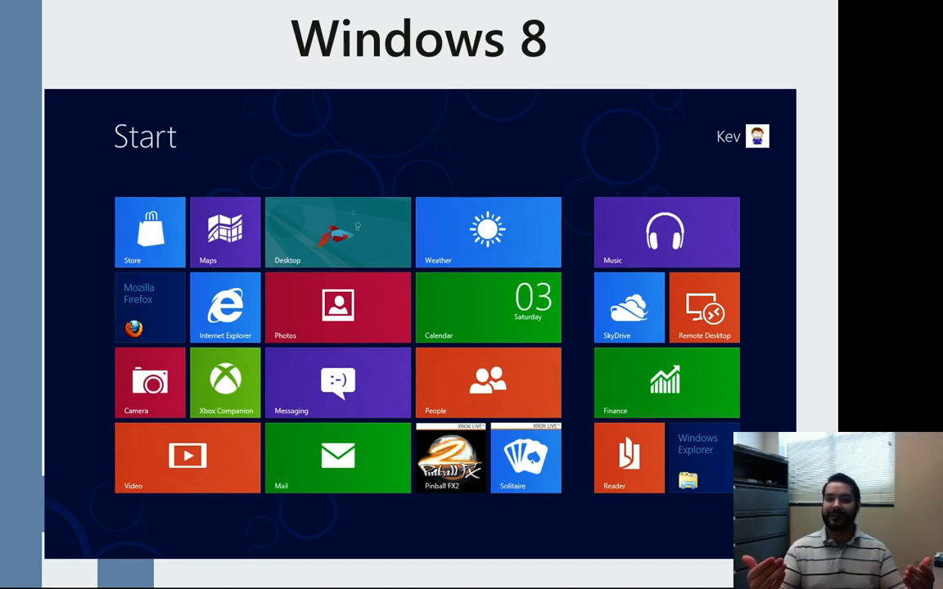
Step: Advance the slideshow to the 'Windows 10 – THE FUTURE' Start menu slide
{"action": "key", "text": "Right"}
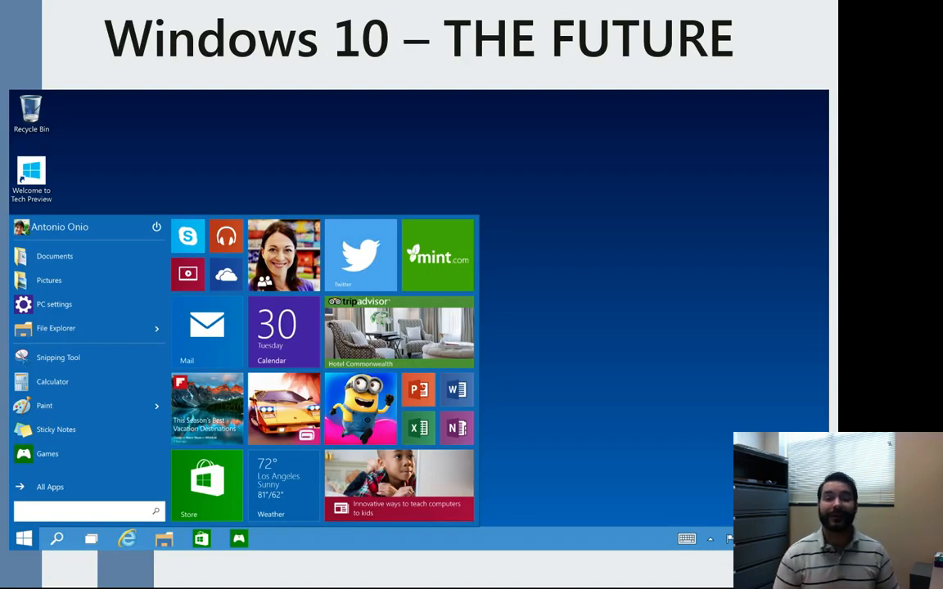